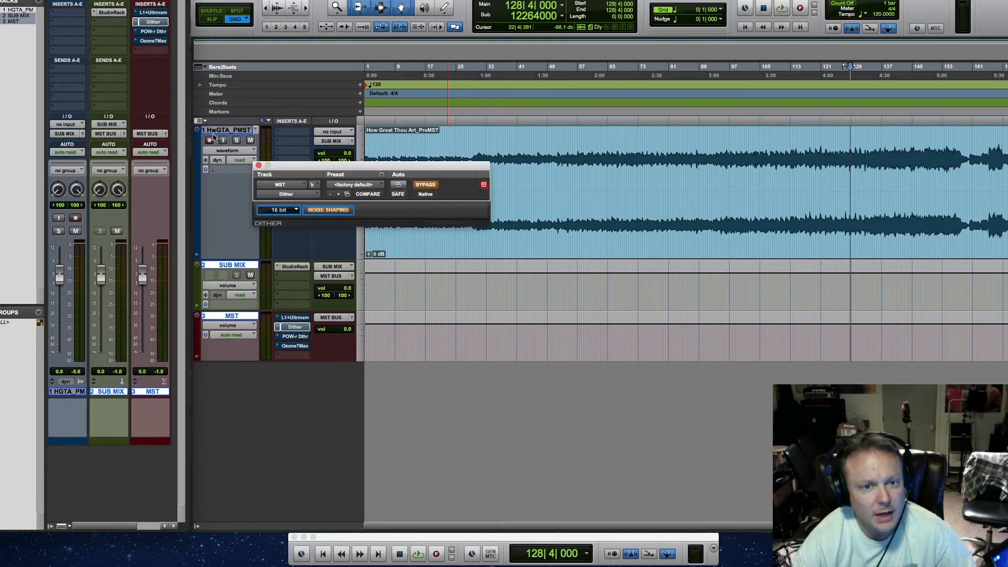
Move the Dither window lower and keep its output bit depth at 16 bit.
{"action": "left_click", "coordinate": [425, 185]}
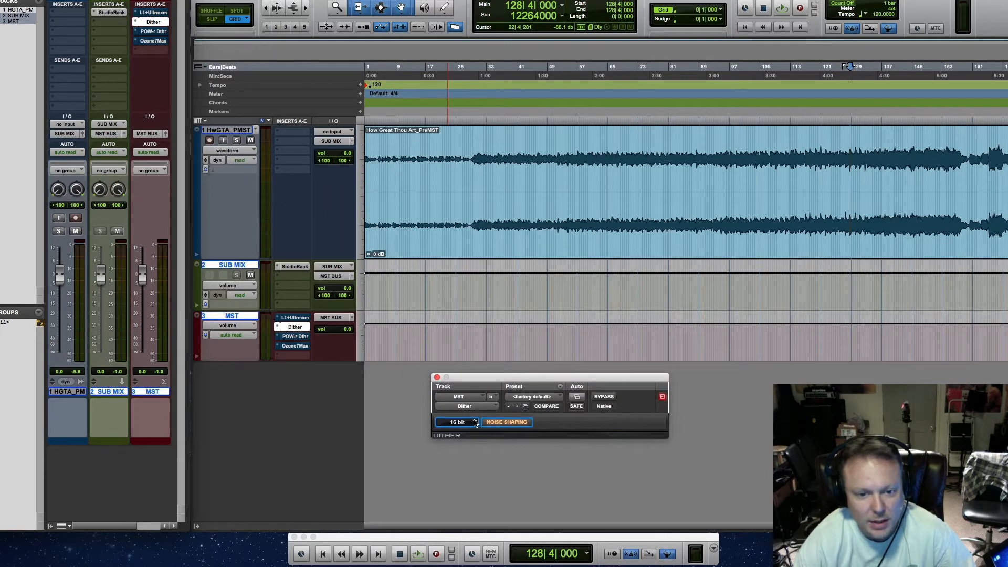
{"action": "left_click", "coordinate": [457, 422]}
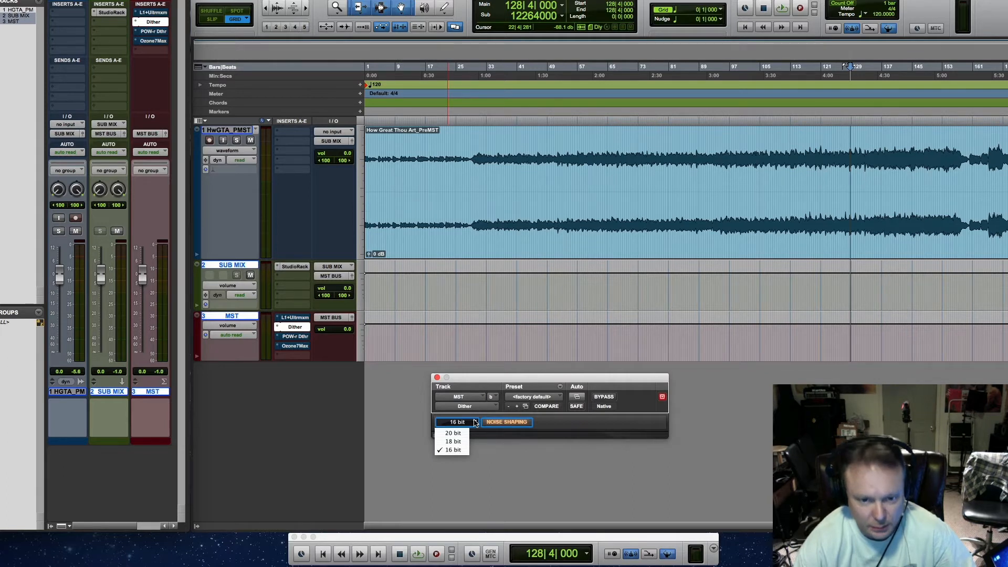
{"action": "left_click", "coordinate": [453, 449]}
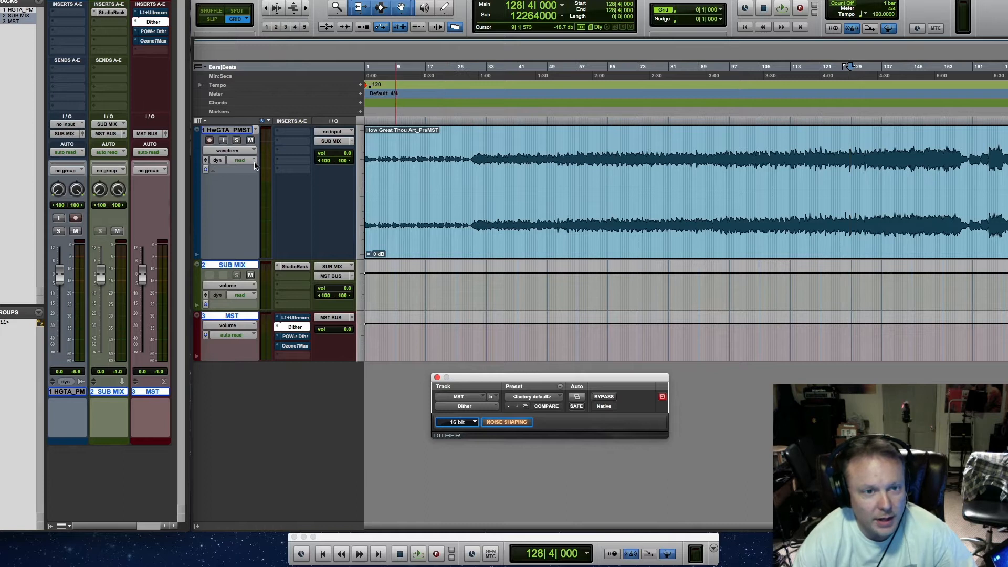
{"action": "mouse_move", "coordinate": [234, 207]}
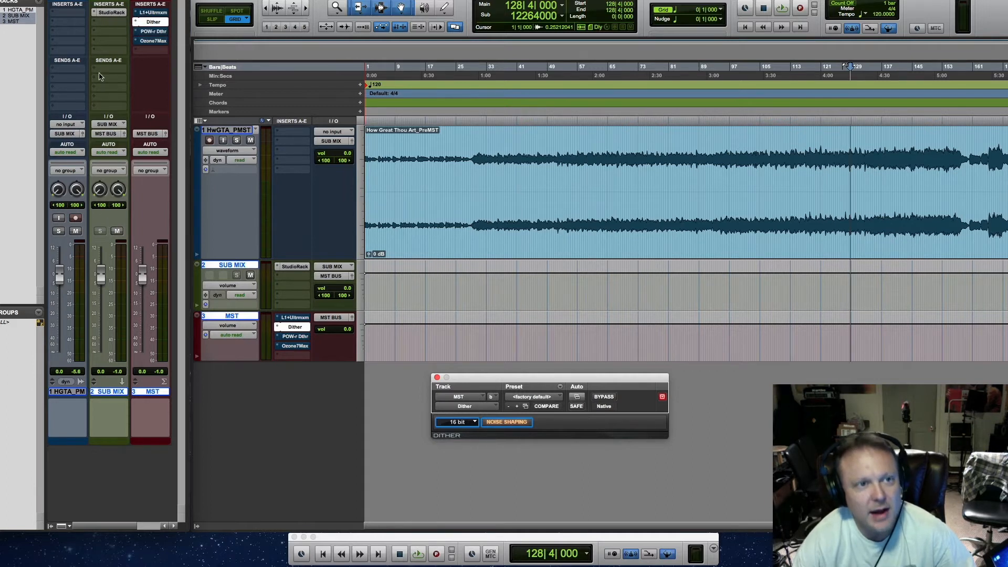
{"action": "mouse_move", "coordinate": [151, 203]}
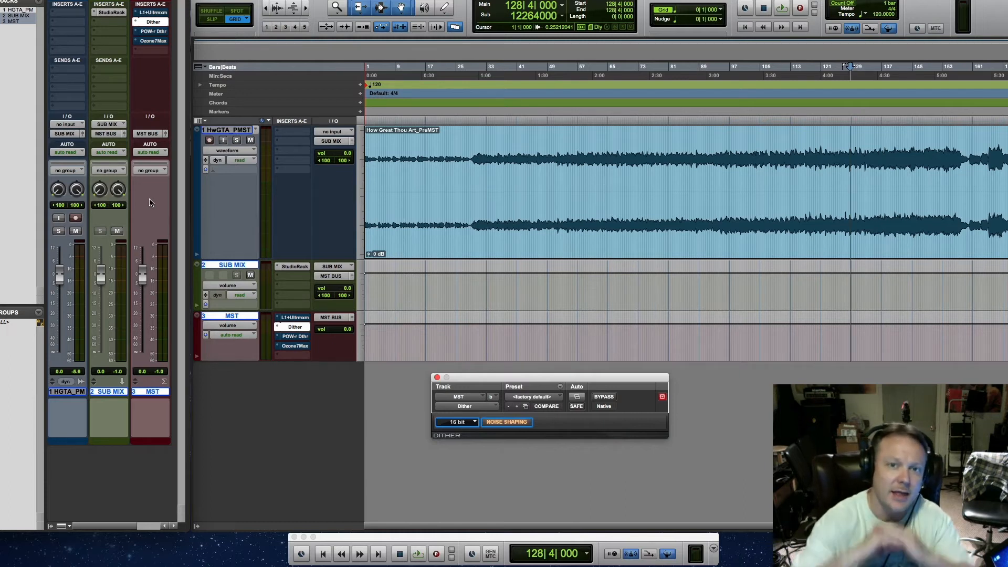
{"action": "mouse_move", "coordinate": [57, 263]}
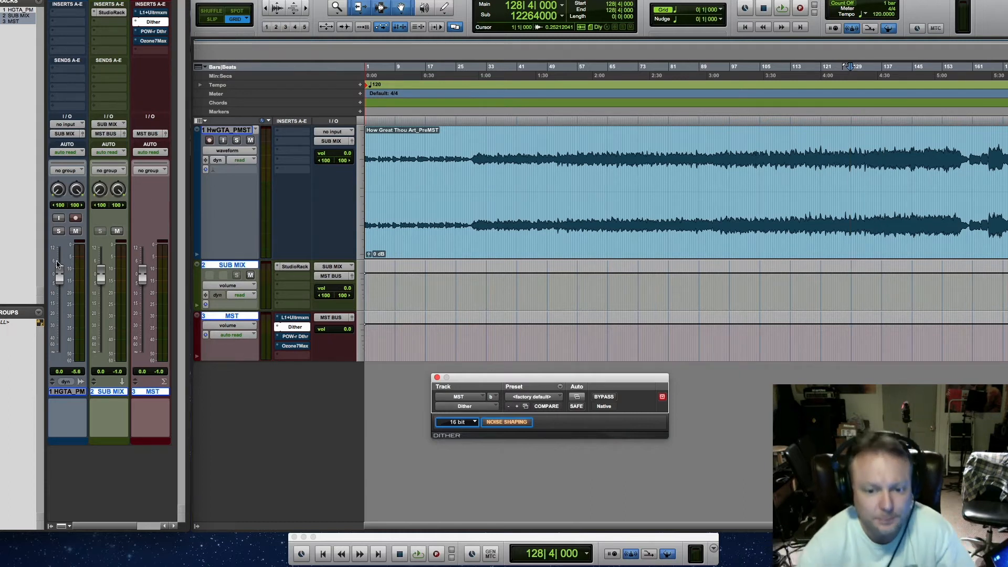
{"action": "mouse_move", "coordinate": [474, 459]}
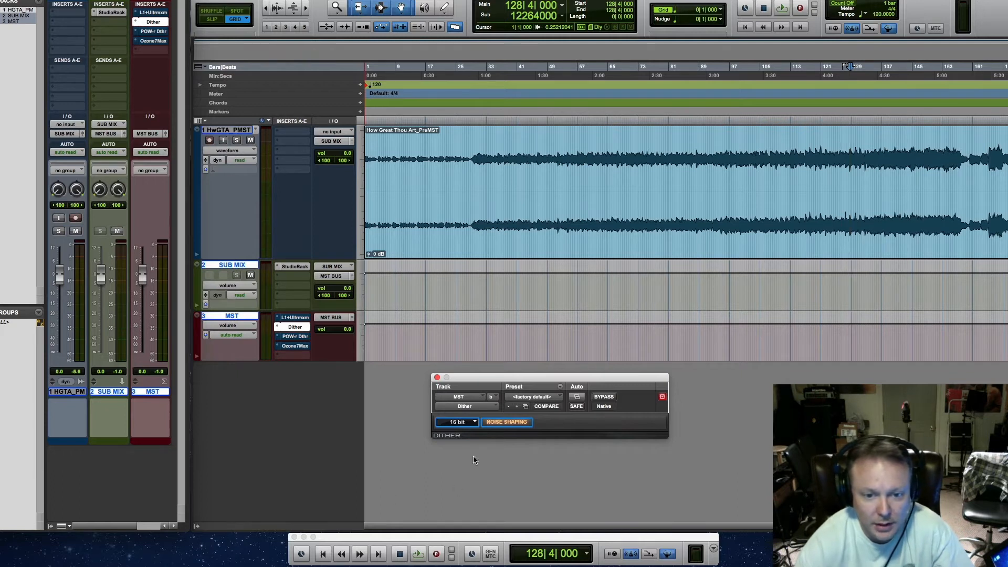
Keep the Dither at 16 bit and switch its Noise Shaping off.
{"action": "left_click", "coordinate": [455, 422]}
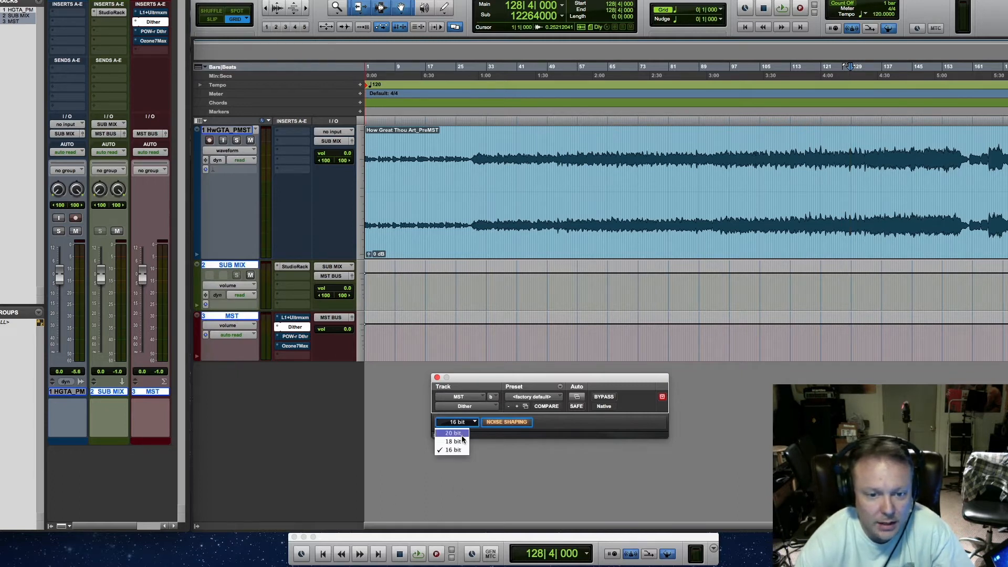
{"action": "left_click", "coordinate": [451, 450]}
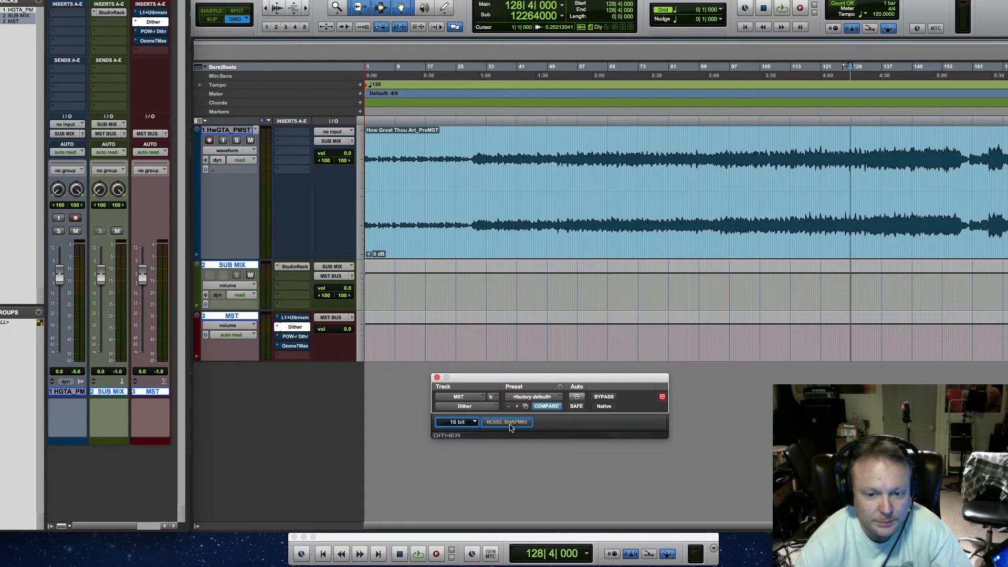
{"action": "left_click", "coordinate": [436, 377]}
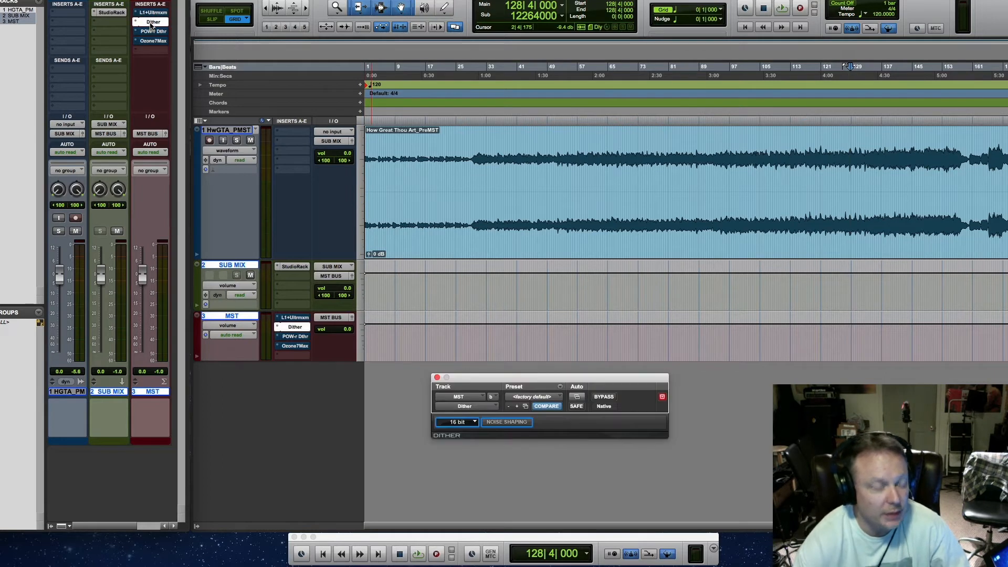
Un-bypass the POW-r Dither and confirm 16 bit with Noise Shaping Type 1.
{"action": "left_click", "coordinate": [602, 395]}
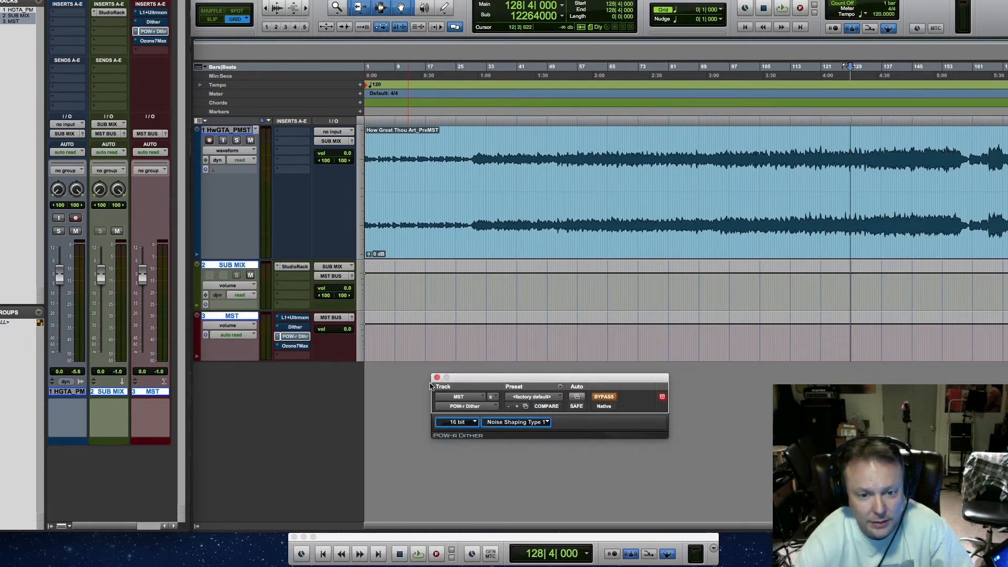
{"action": "left_click", "coordinate": [603, 397]}
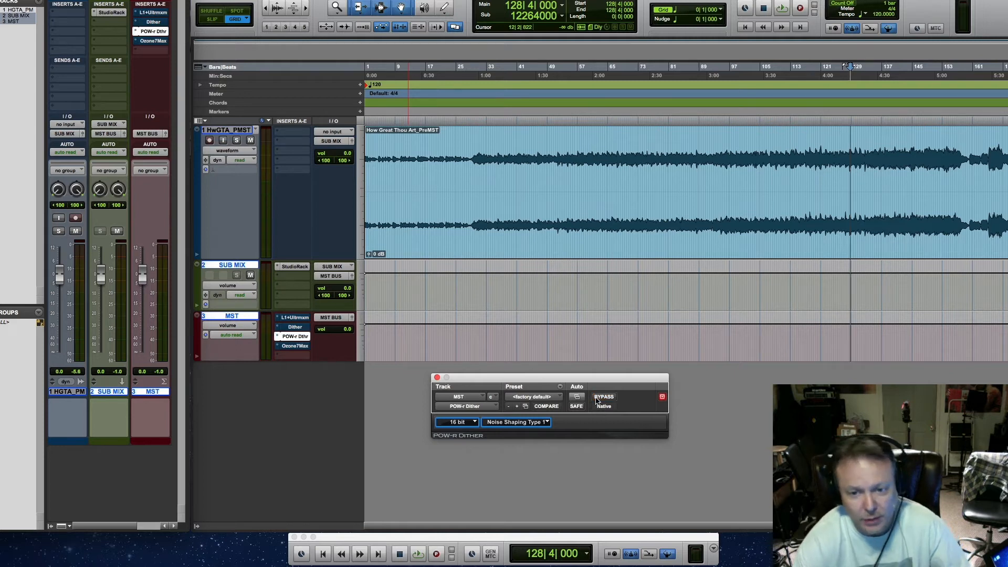
{"action": "left_click", "coordinate": [515, 422]}
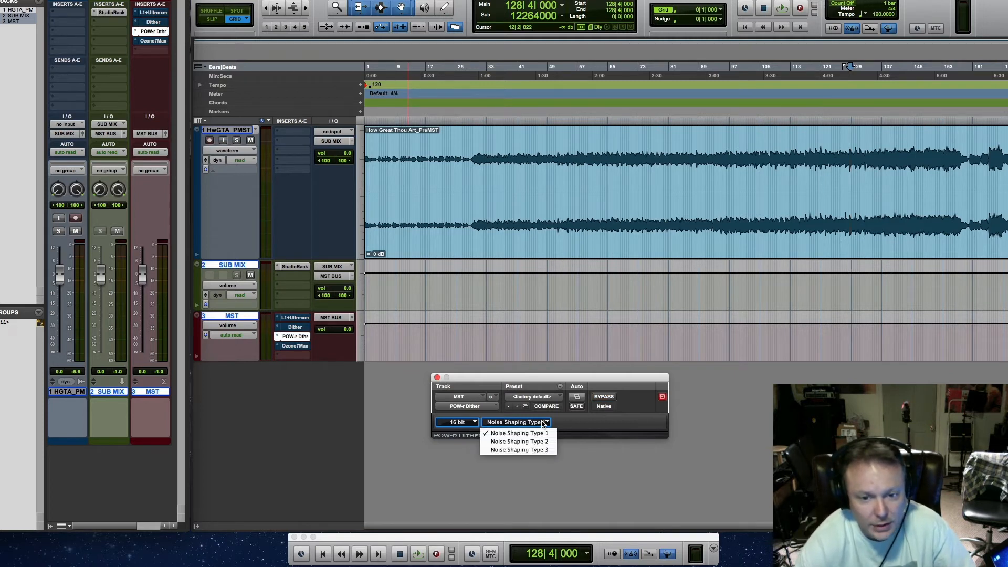
{"action": "mouse_move", "coordinate": [518, 442]}
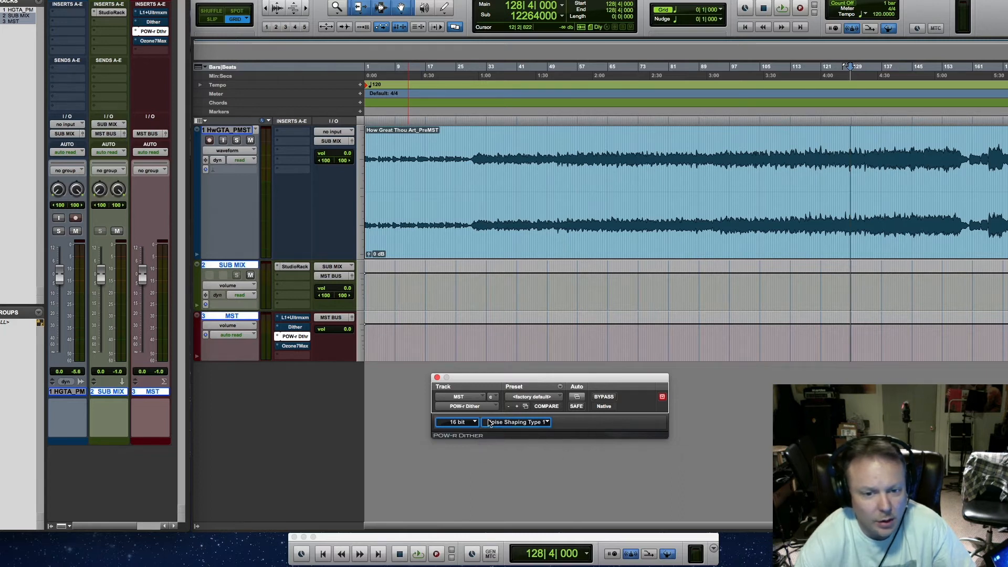
{"action": "left_click", "coordinate": [456, 422]}
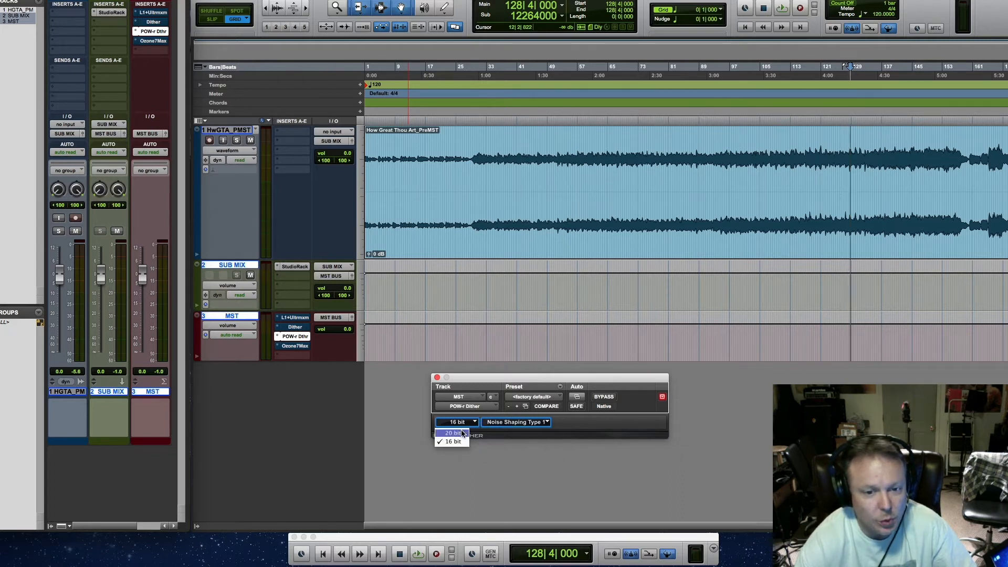
{"action": "mouse_move", "coordinate": [450, 442]}
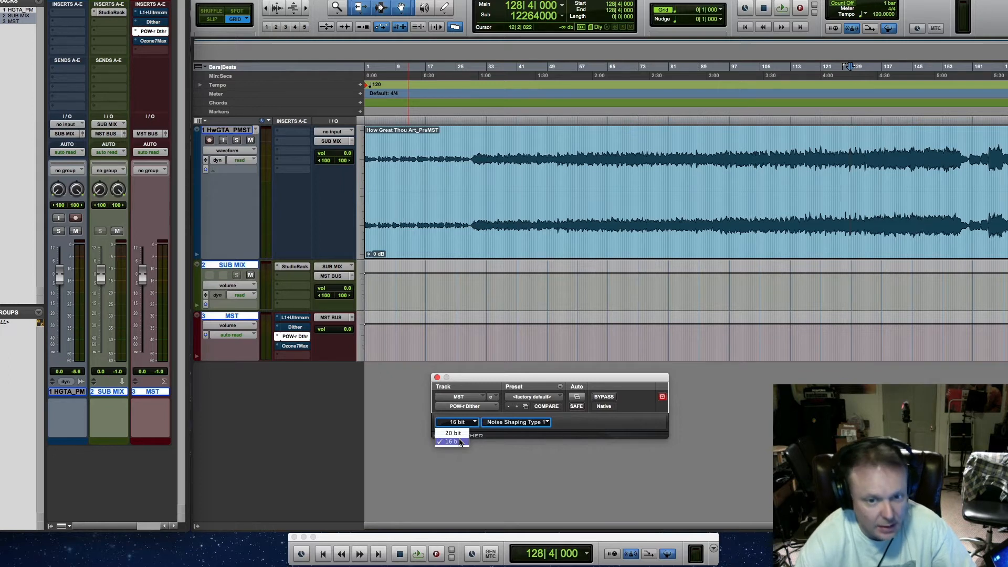
{"action": "left_click", "coordinate": [453, 441]}
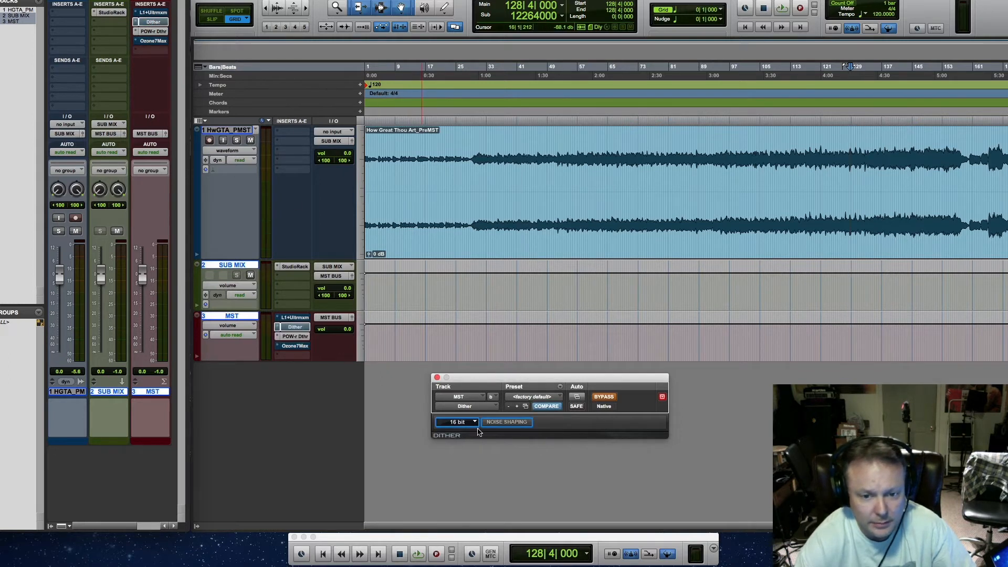
{"action": "left_click", "coordinate": [457, 422]}
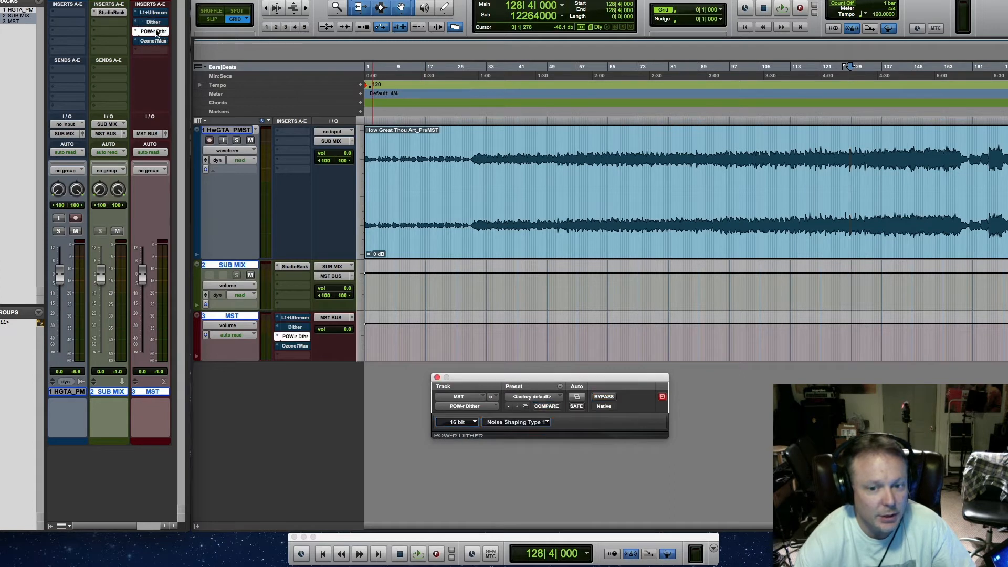
{"action": "left_click", "coordinate": [516, 422]}
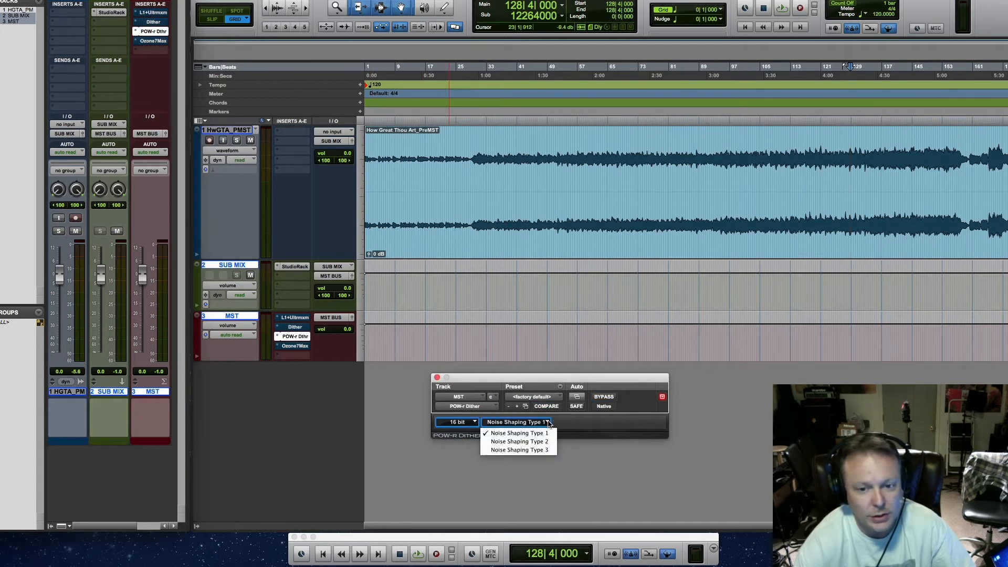
{"action": "mouse_move", "coordinate": [518, 442]}
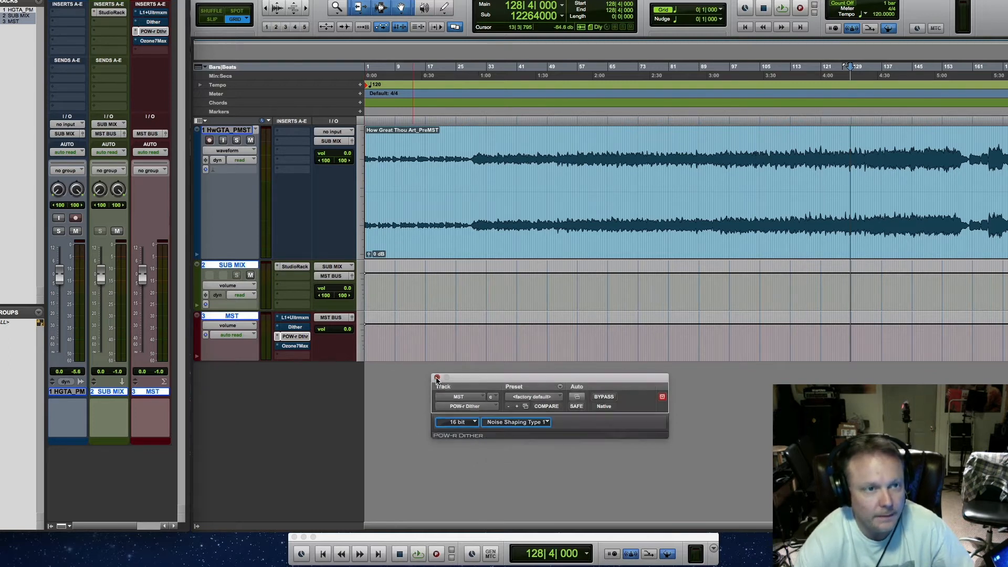
Set the L1 Ultramaximizer to 16-bit quantize, Ultra shaping and Analog domain.
{"action": "left_click", "coordinate": [435, 378]}
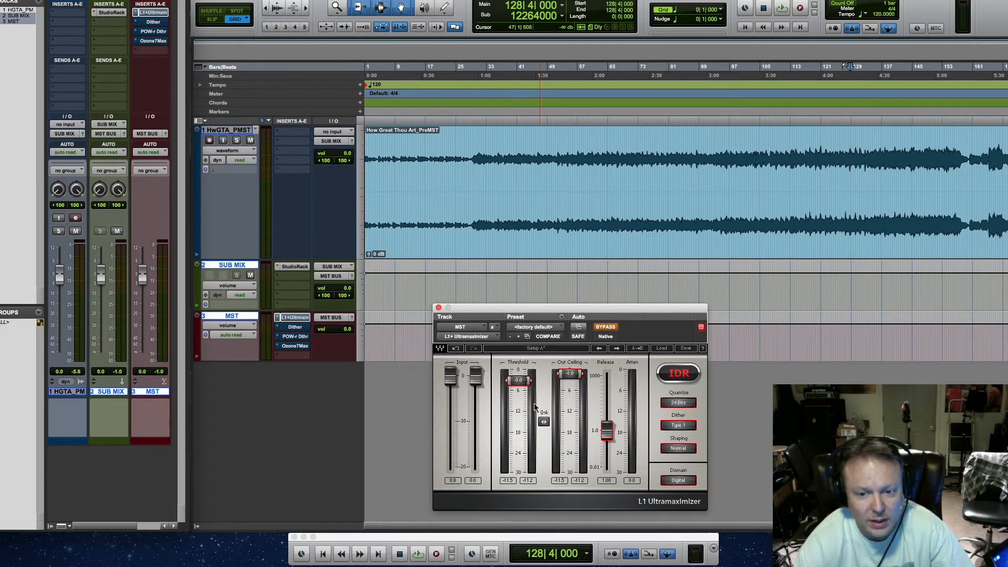
{"action": "mouse_move", "coordinate": [644, 436]}
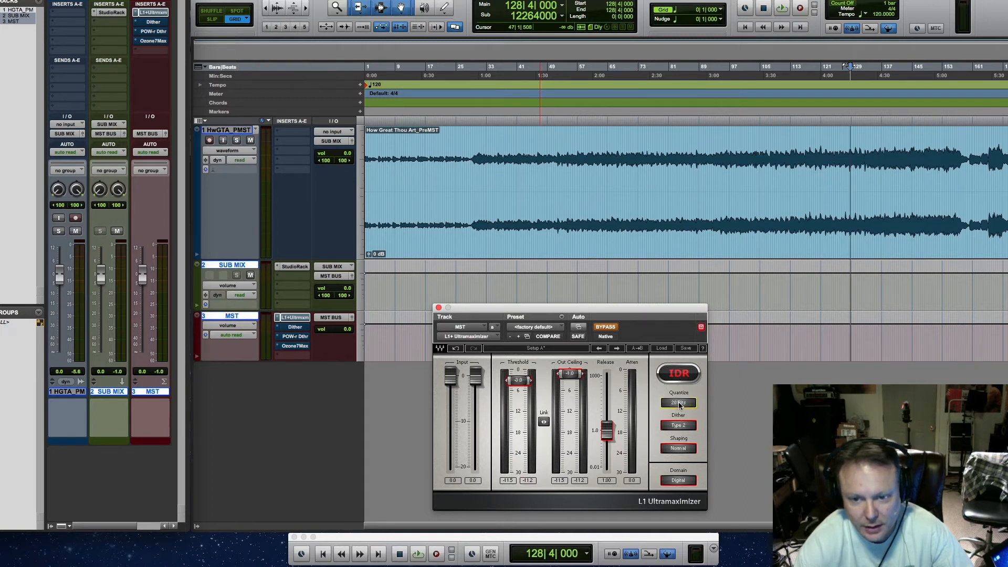
{"action": "left_click", "coordinate": [678, 402]}
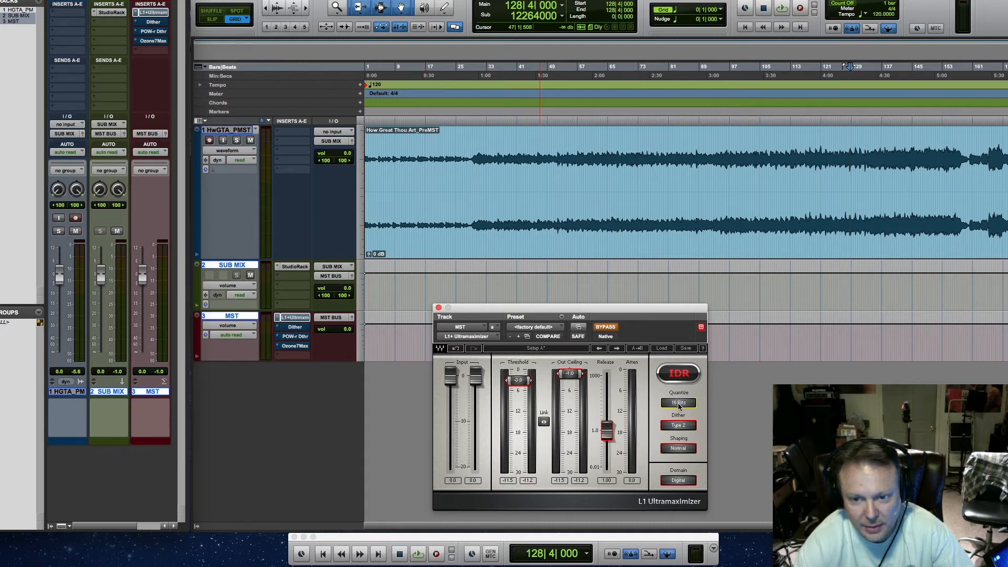
{"action": "left_click", "coordinate": [678, 448]}
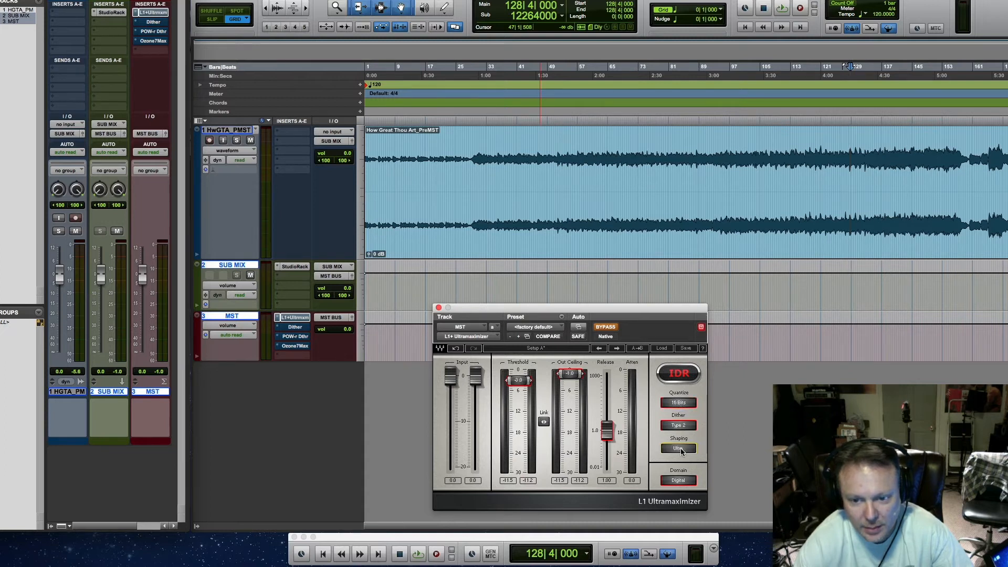
{"action": "left_click", "coordinate": [677, 480]}
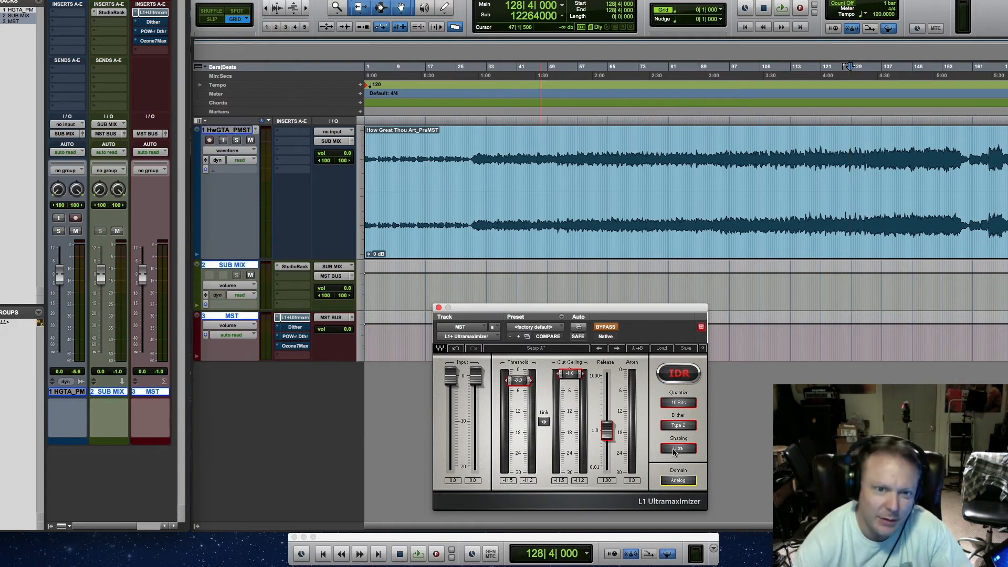
{"action": "left_click", "coordinate": [677, 448]}
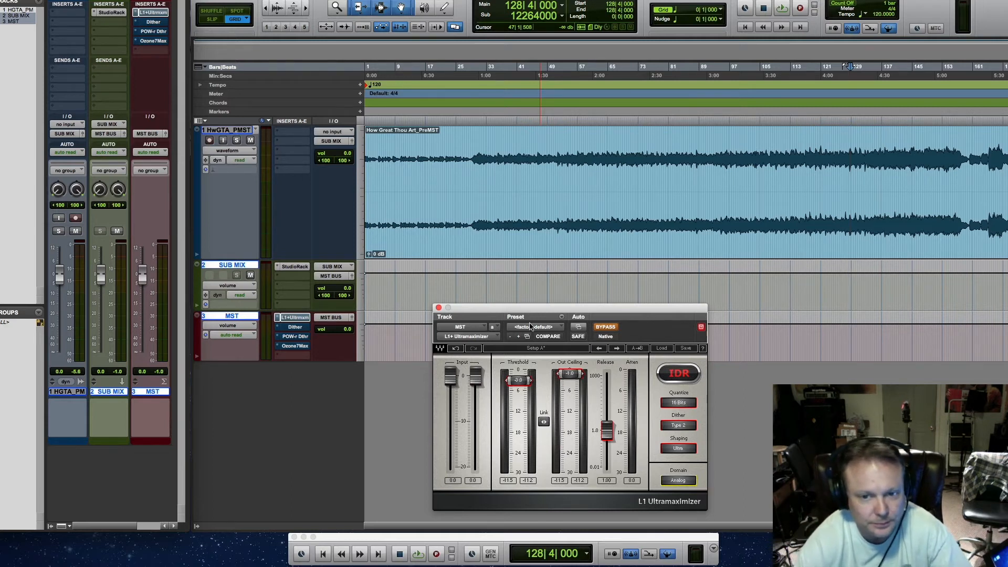
{"action": "left_click", "coordinate": [439, 308]}
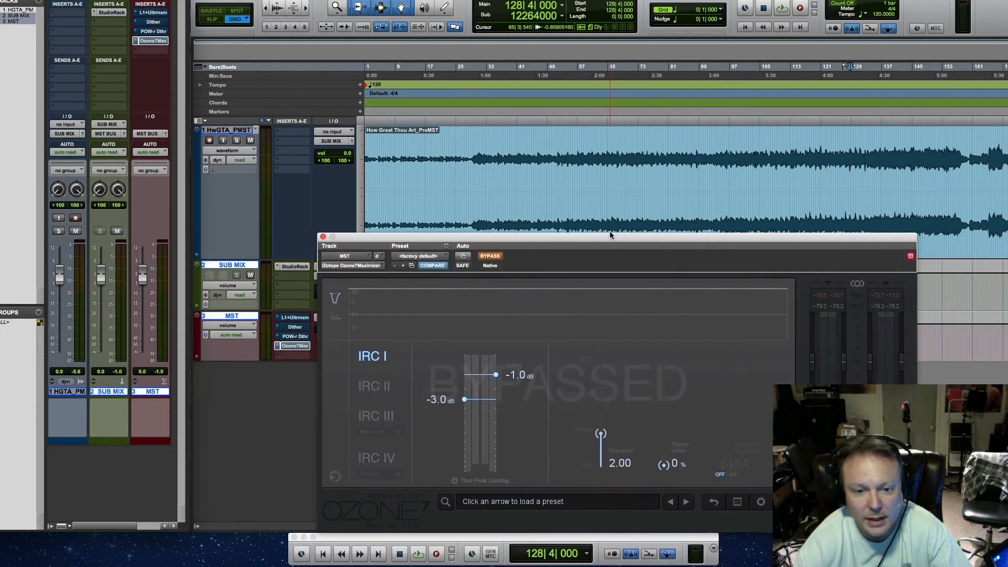
Take the Ozone 7 Maximizer out of bypass, showing -3.0 dB threshold and -1.0 dB ceiling.
{"action": "left_click", "coordinate": [489, 256]}
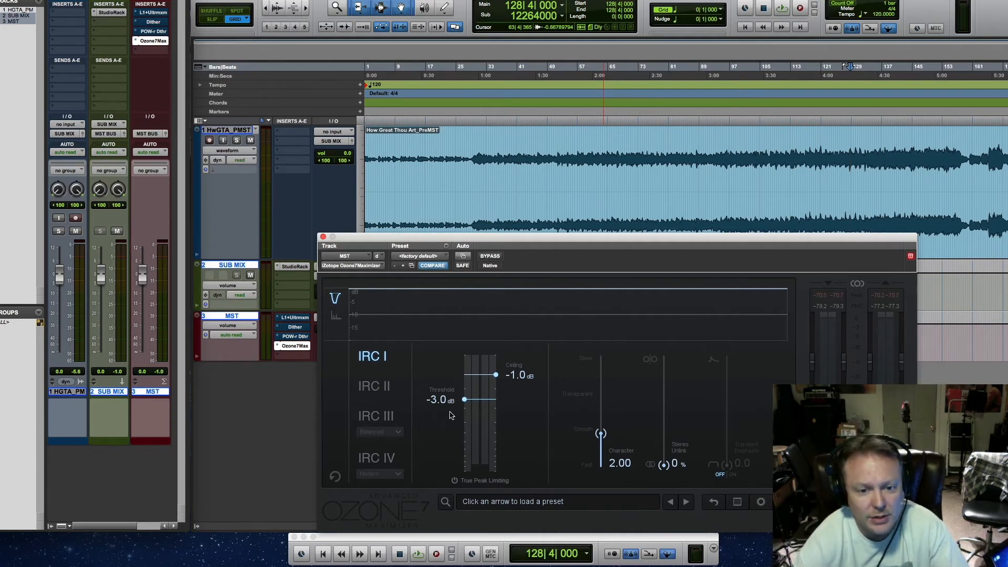
{"action": "mouse_move", "coordinate": [454, 408]}
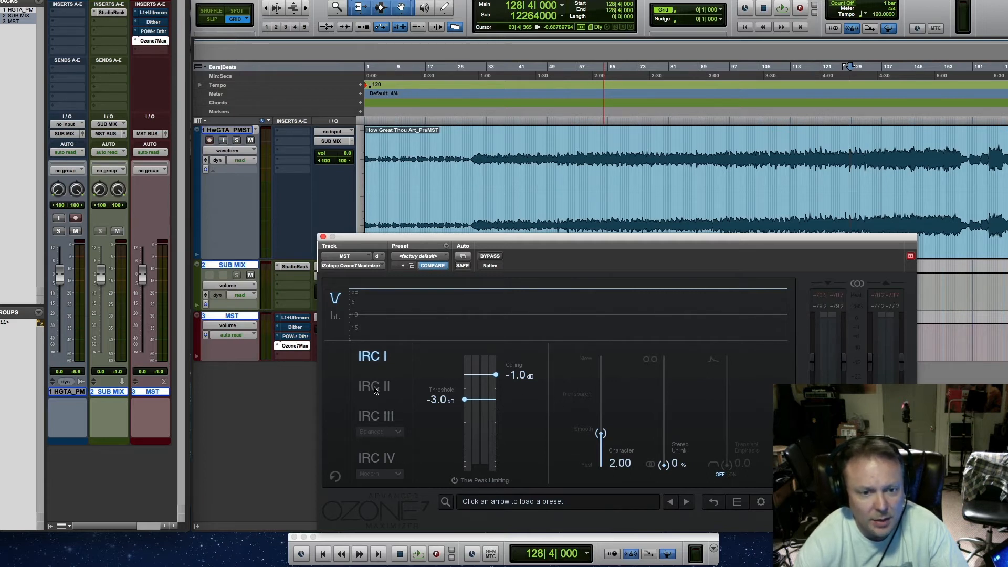
{"action": "mouse_move", "coordinate": [373, 386]}
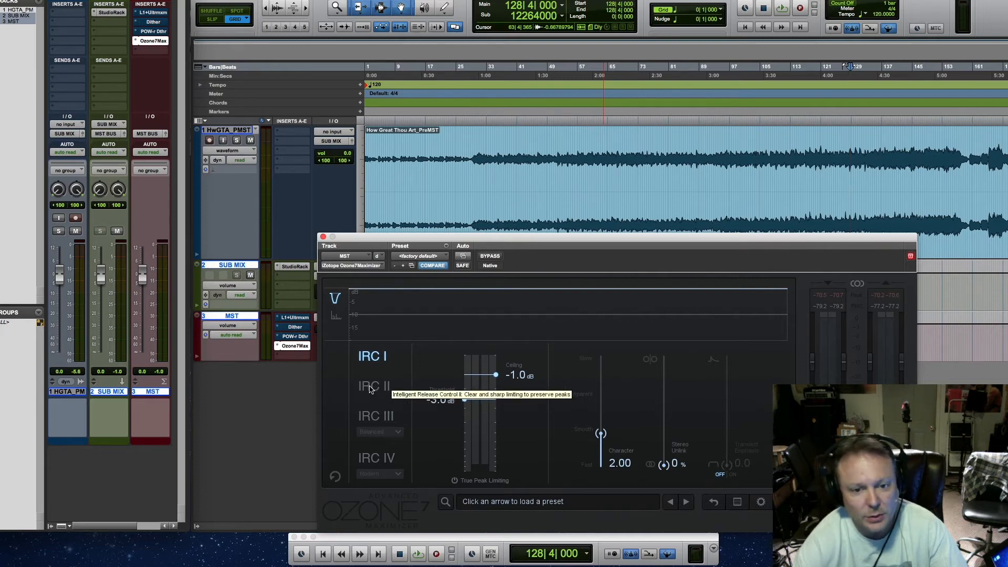
{"action": "mouse_move", "coordinate": [369, 427]}
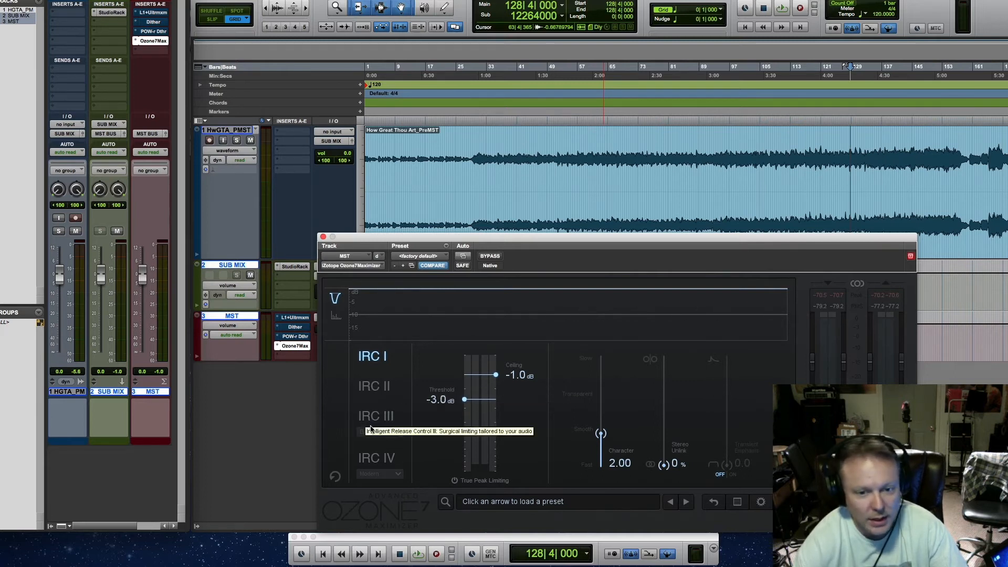
{"action": "mouse_move", "coordinate": [665, 426]}
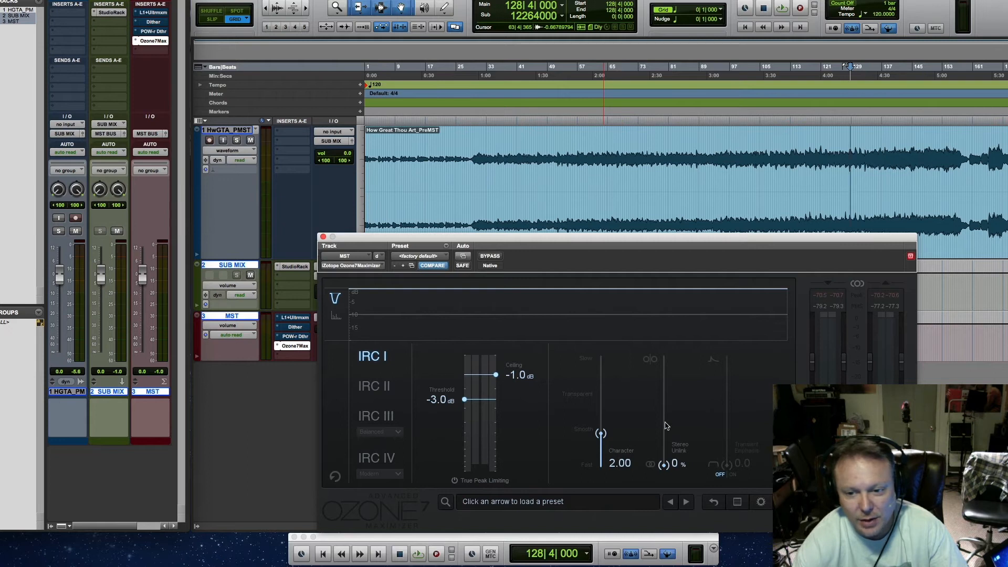
{"action": "mouse_move", "coordinate": [484, 484]}
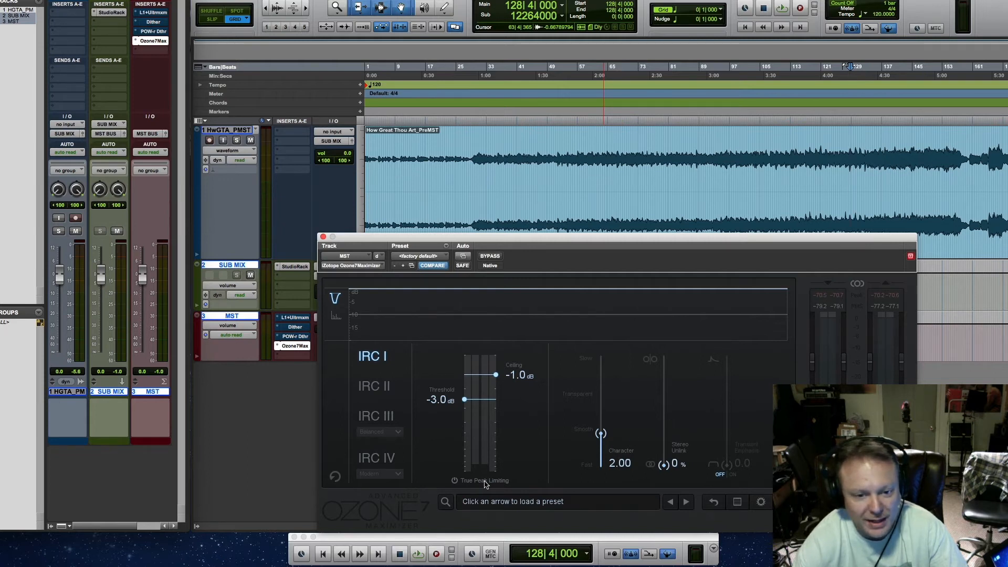
{"action": "mouse_move", "coordinate": [416, 476]}
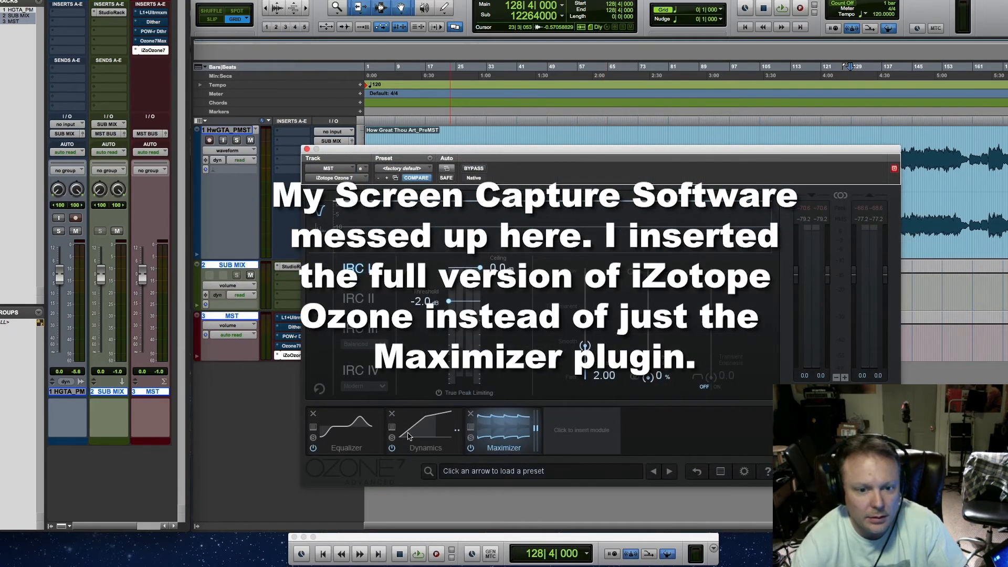
Flip between Ozone 7's Dynamics and Maximizer modules, then switch to the L1 Ultramaximizer.
{"action": "left_click", "coordinate": [426, 430]}
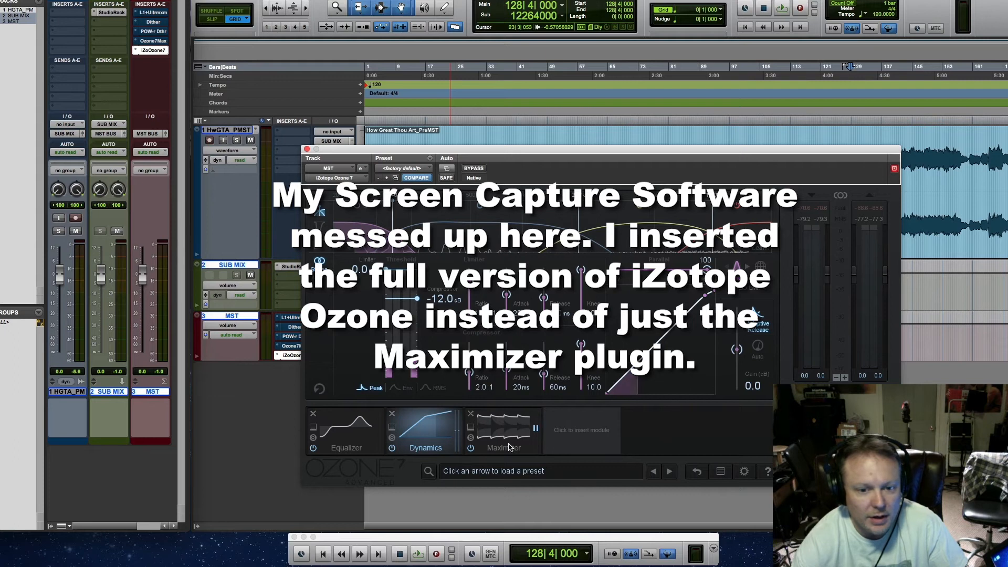
{"action": "left_click", "coordinate": [503, 431]}
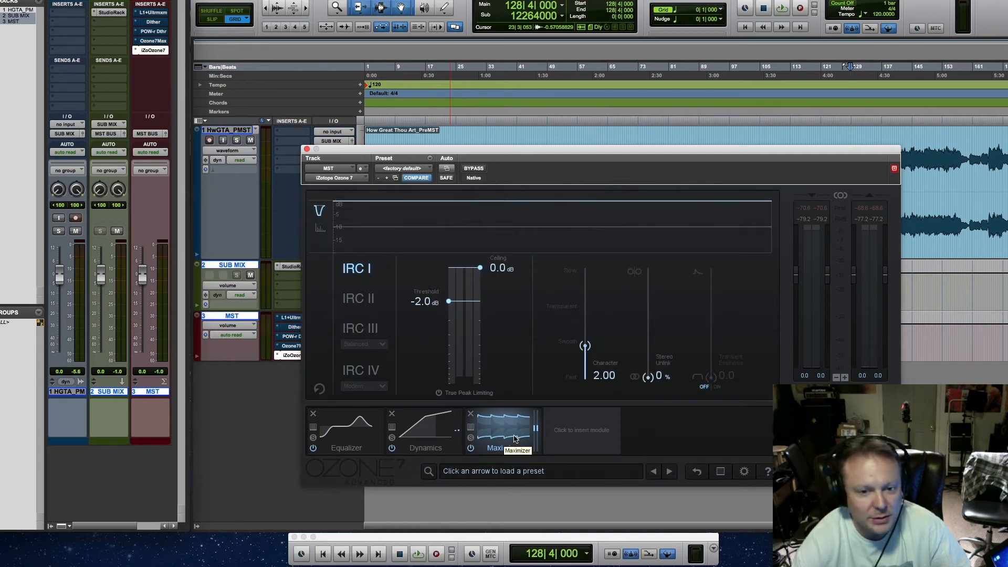
{"action": "left_click", "coordinate": [424, 430]}
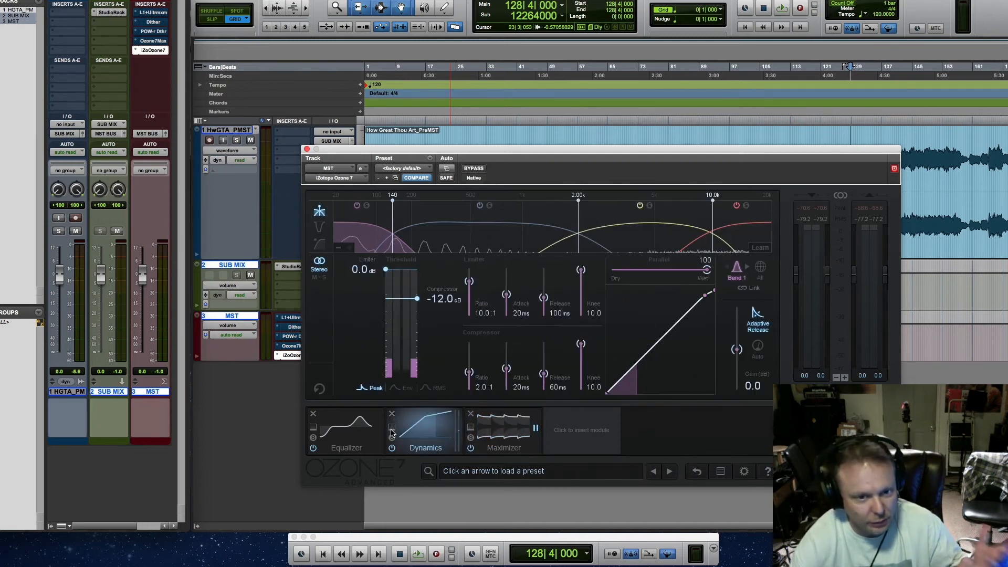
{"action": "left_click", "coordinate": [503, 430]}
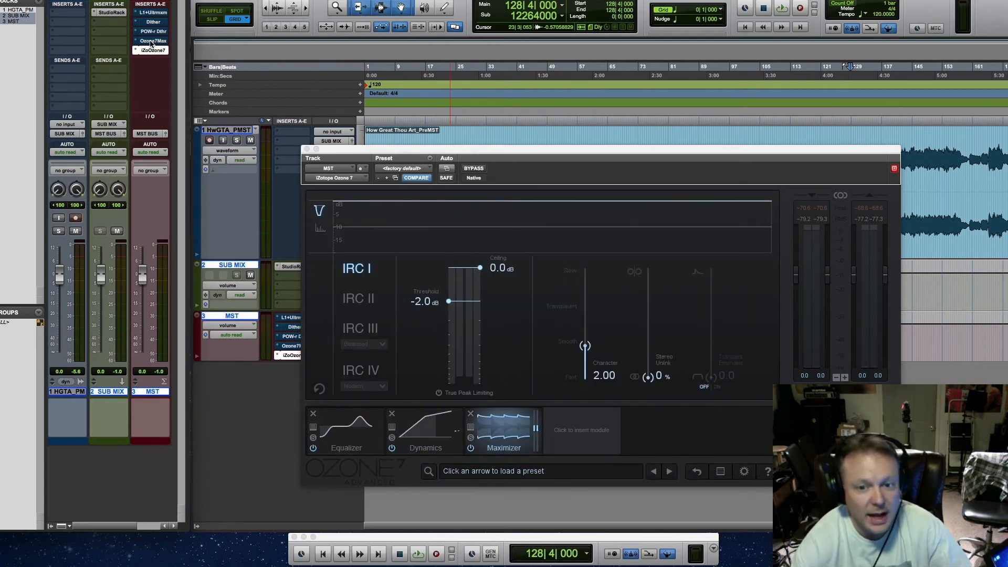
{"action": "left_click", "coordinate": [474, 168]}
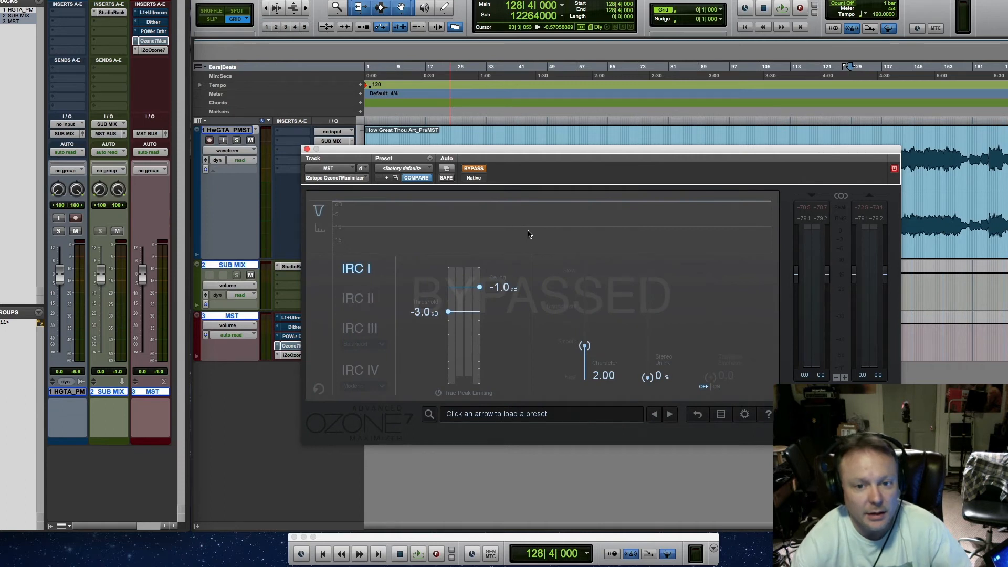
{"action": "mouse_move", "coordinate": [348, 161]}
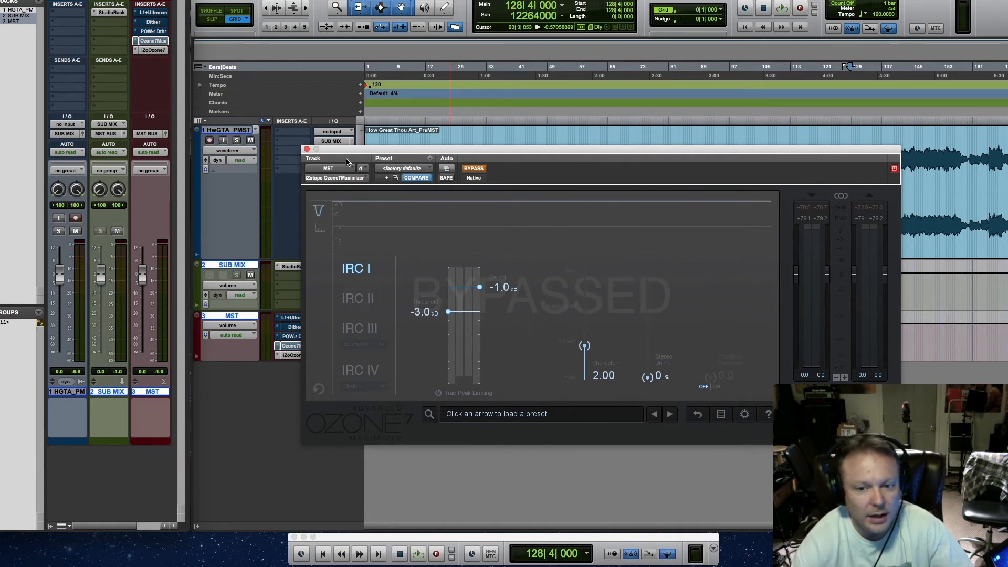
{"action": "left_click", "coordinate": [308, 149]}
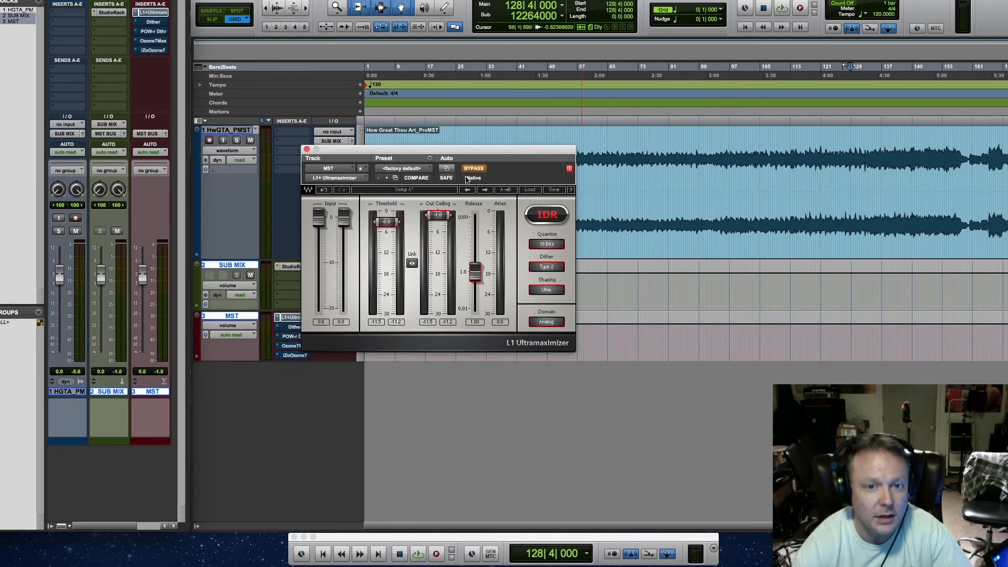
Bring up the L1 Ultramaximizer insert to check its 16-bit Type 2 settings.
{"action": "left_click", "coordinate": [474, 168]}
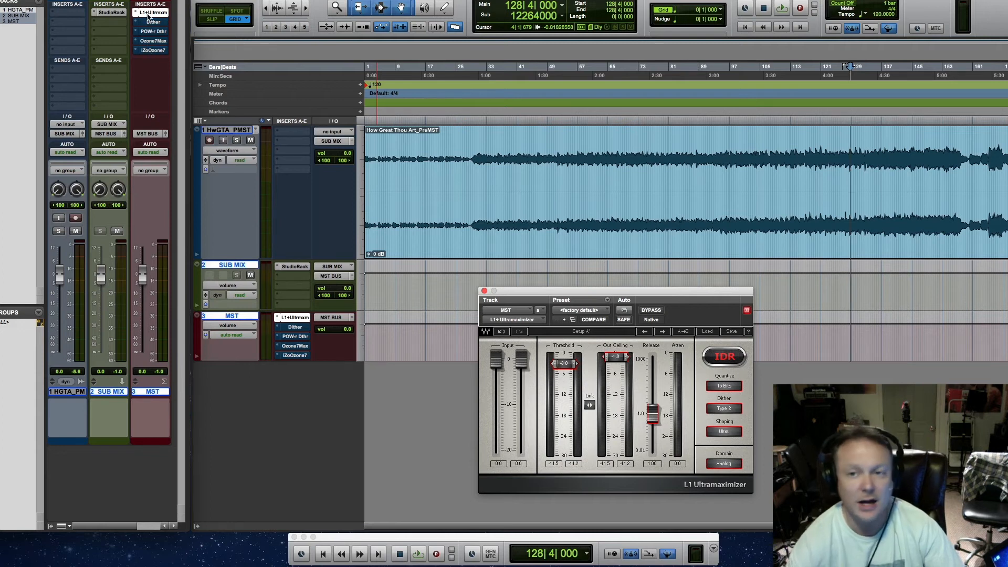
{"action": "mouse_move", "coordinate": [152, 13]}
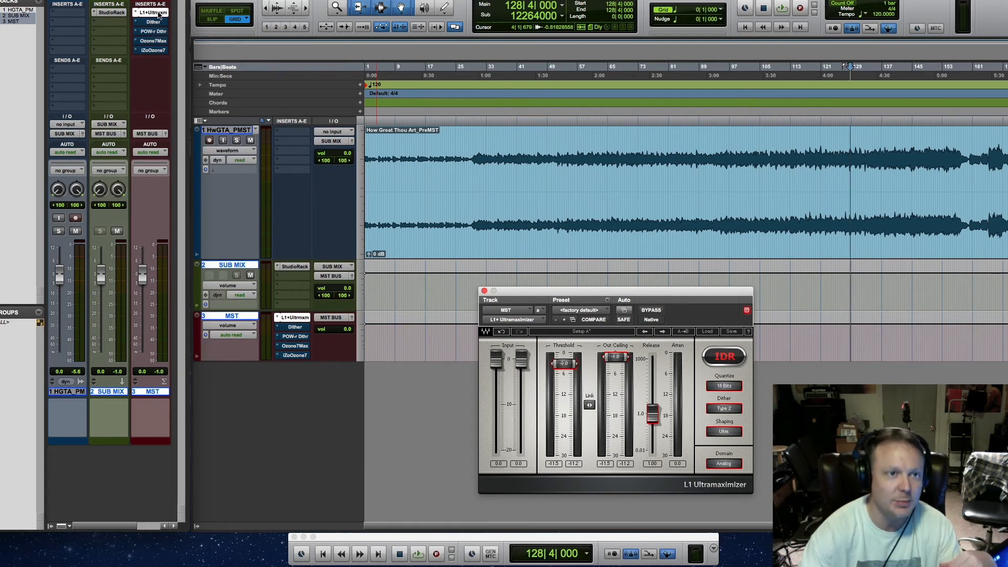
{"action": "mouse_move", "coordinate": [151, 13]}
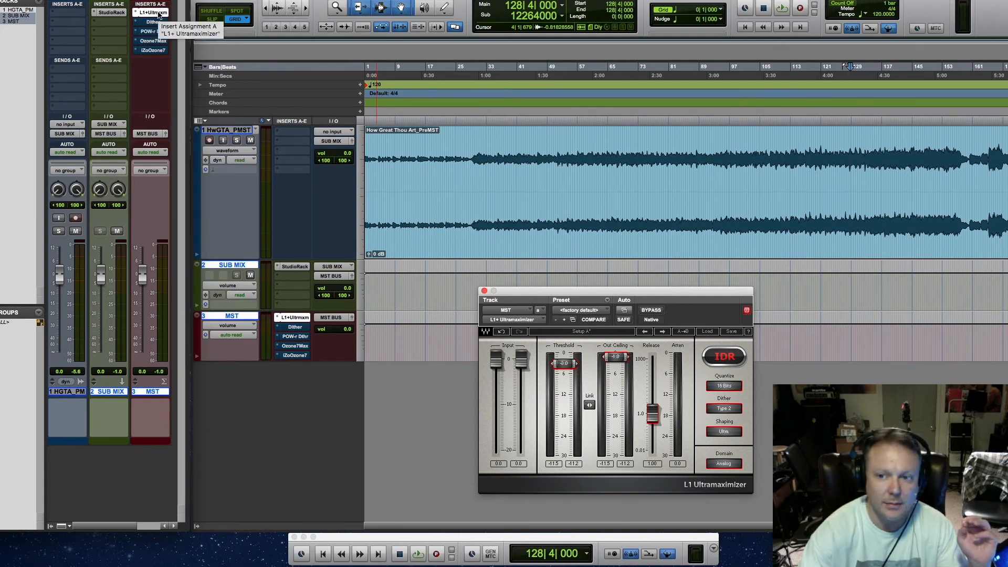
{"action": "mouse_move", "coordinate": [154, 100]}
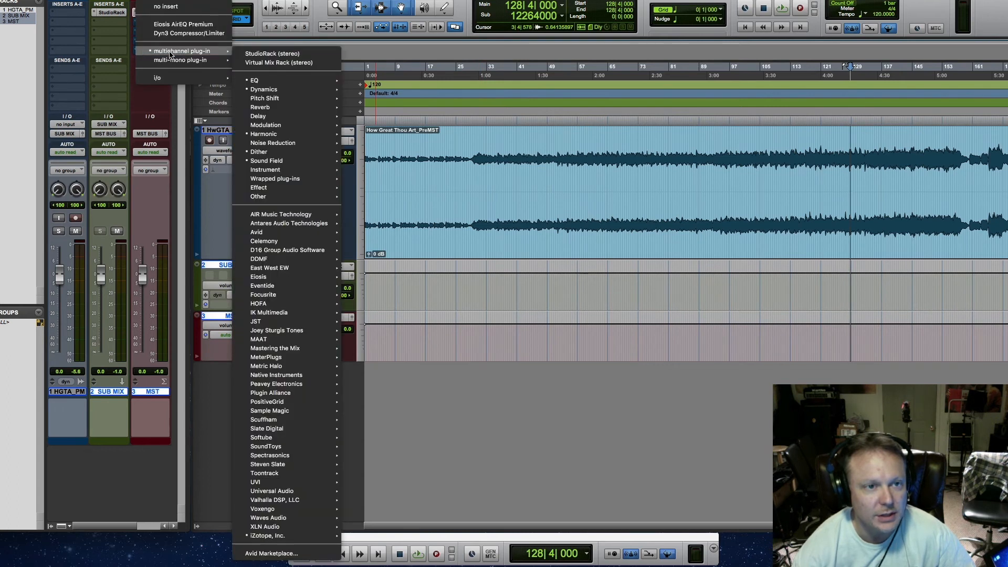
{"action": "mouse_move", "coordinate": [269, 455]}
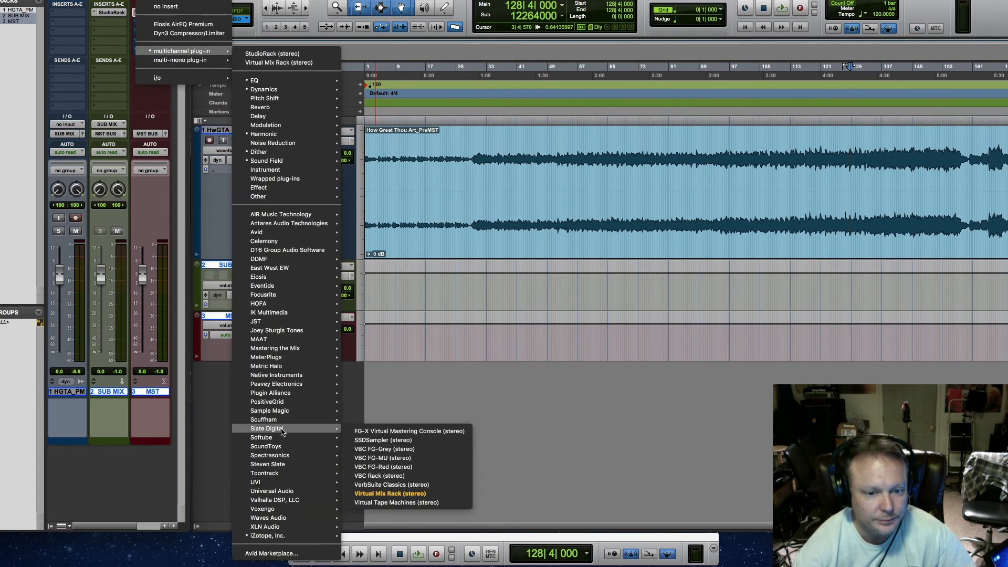
Insert Slate Digital FG-X (stereo) in place of the full Ozone 7.
{"action": "left_click", "coordinate": [390, 493]}
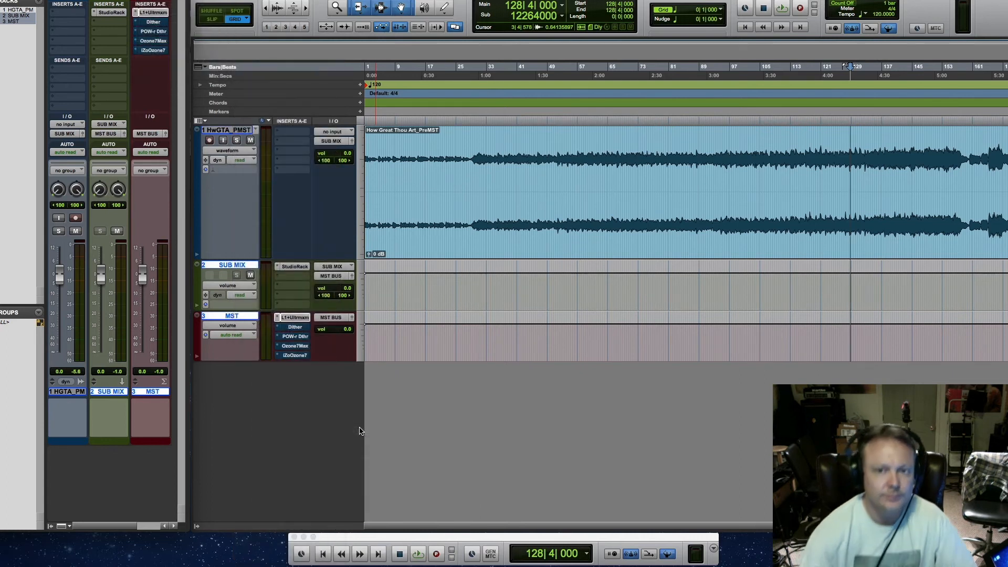
{"action": "mouse_move", "coordinate": [597, 405]}
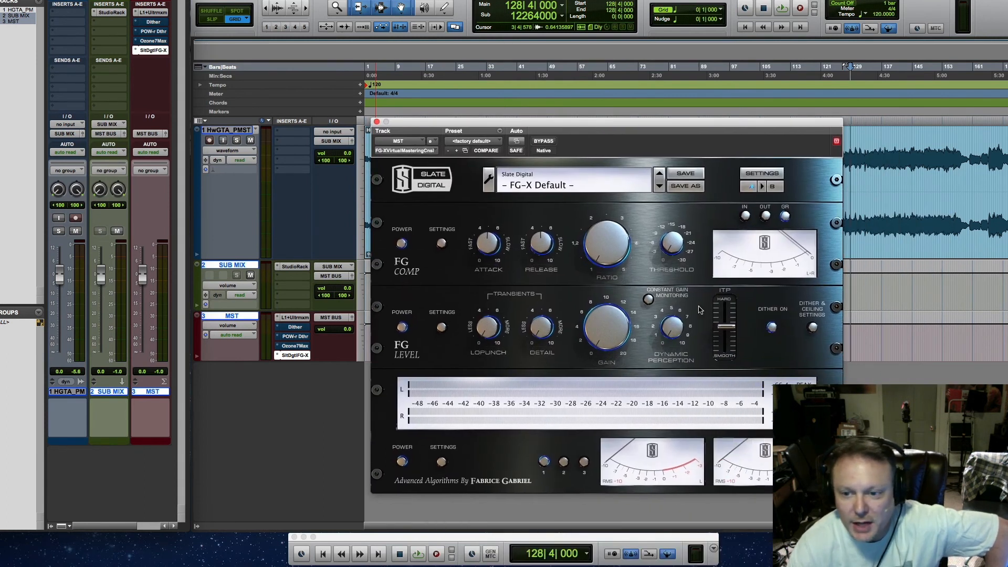
Show FG-X's Dither & Ceiling settings and keep the output resolution at 16 bits.
{"action": "left_click", "coordinate": [812, 328]}
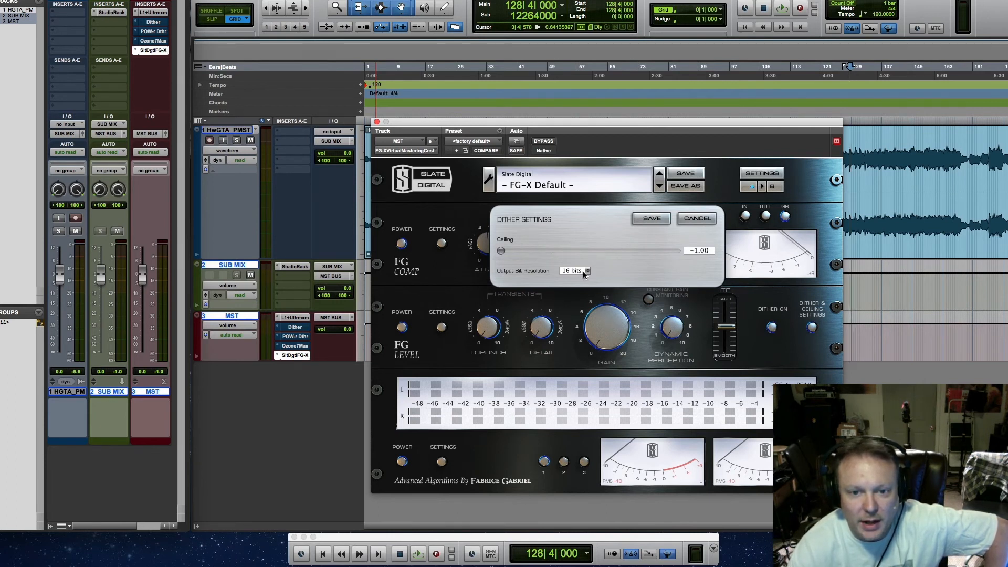
{"action": "left_click", "coordinate": [573, 271]}
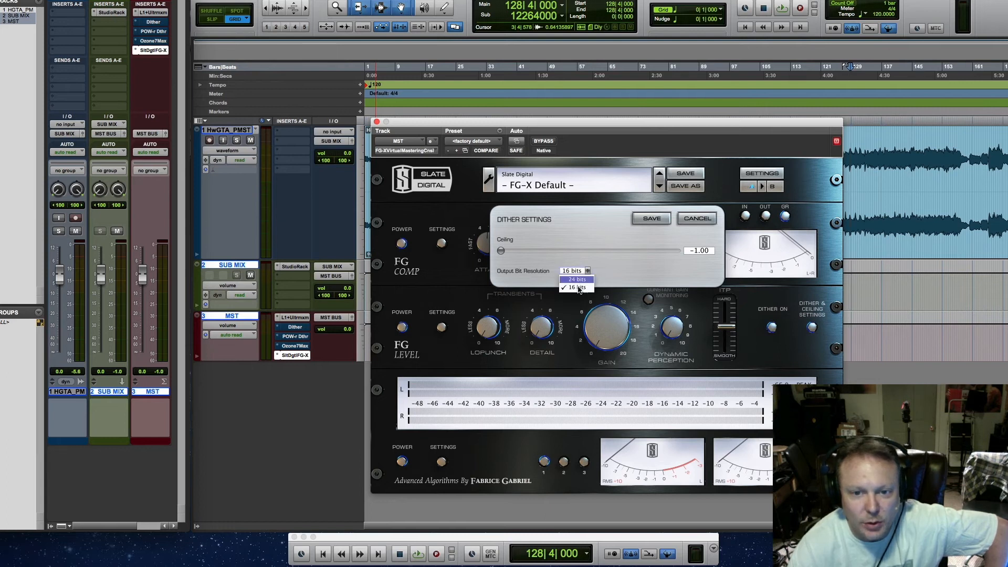
{"action": "left_click", "coordinate": [575, 288]}
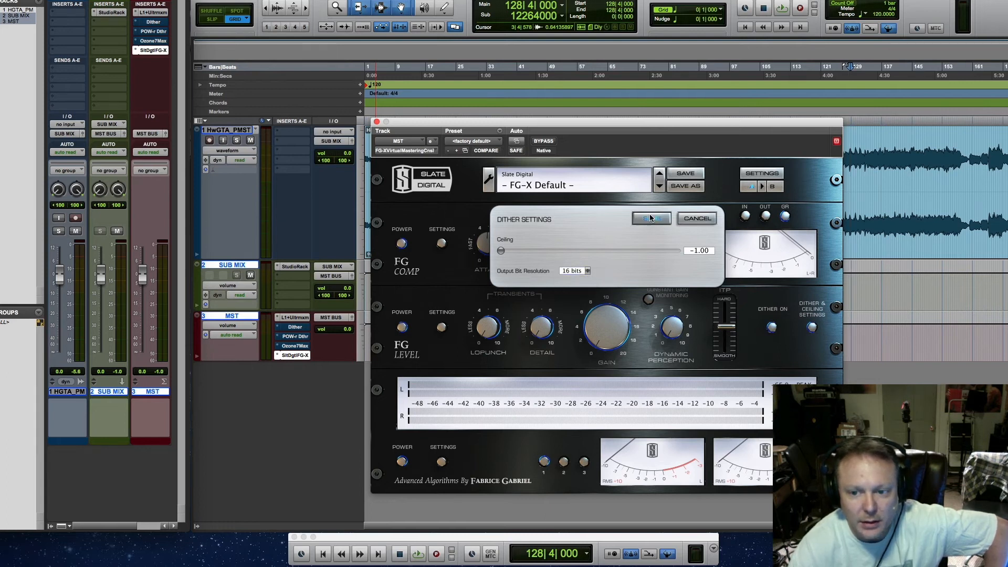
Save the FG-X dither settings, close its window and reselect the FG-X insert.
{"action": "left_click", "coordinate": [651, 218]}
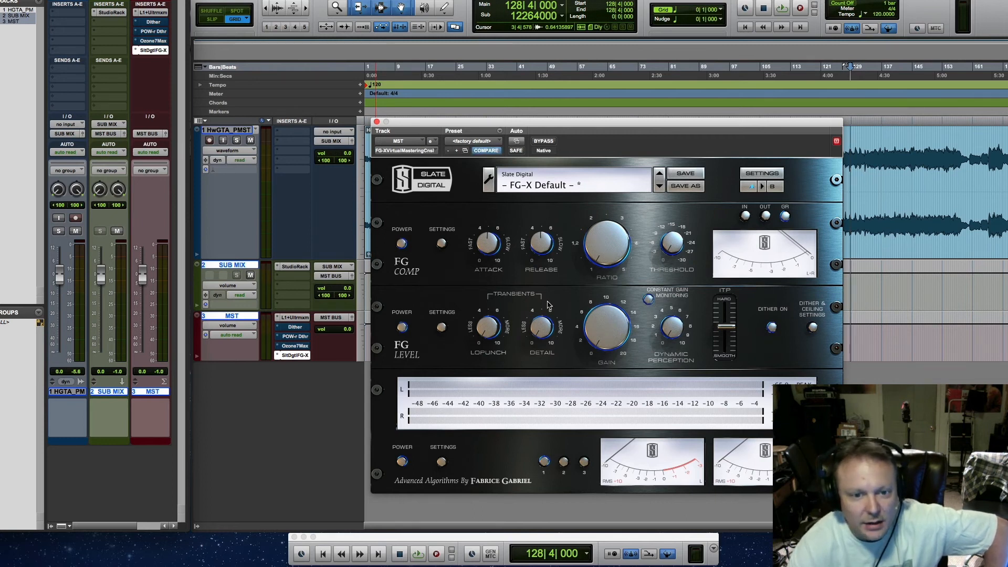
{"action": "mouse_move", "coordinate": [655, 294]}
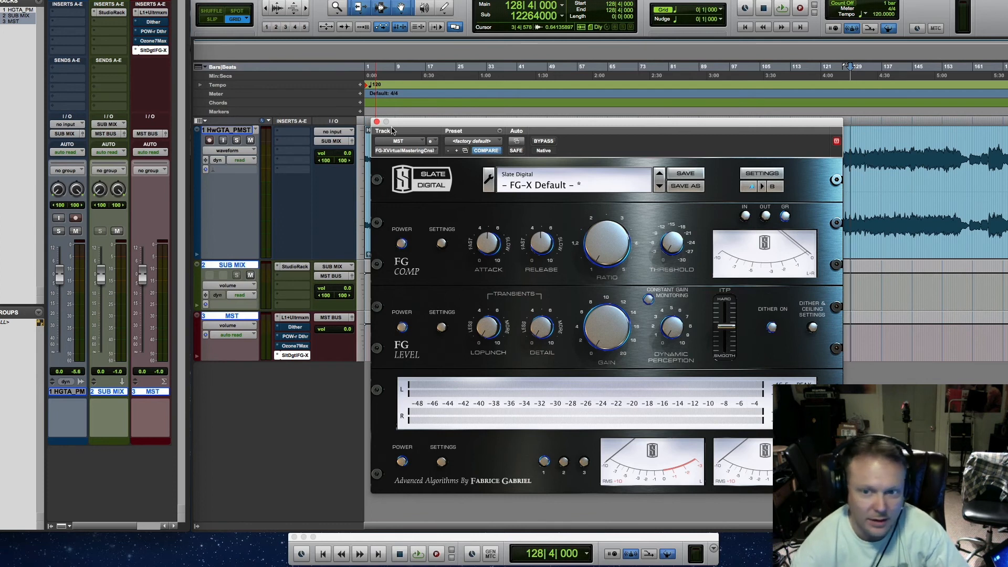
{"action": "left_click", "coordinate": [812, 326]}
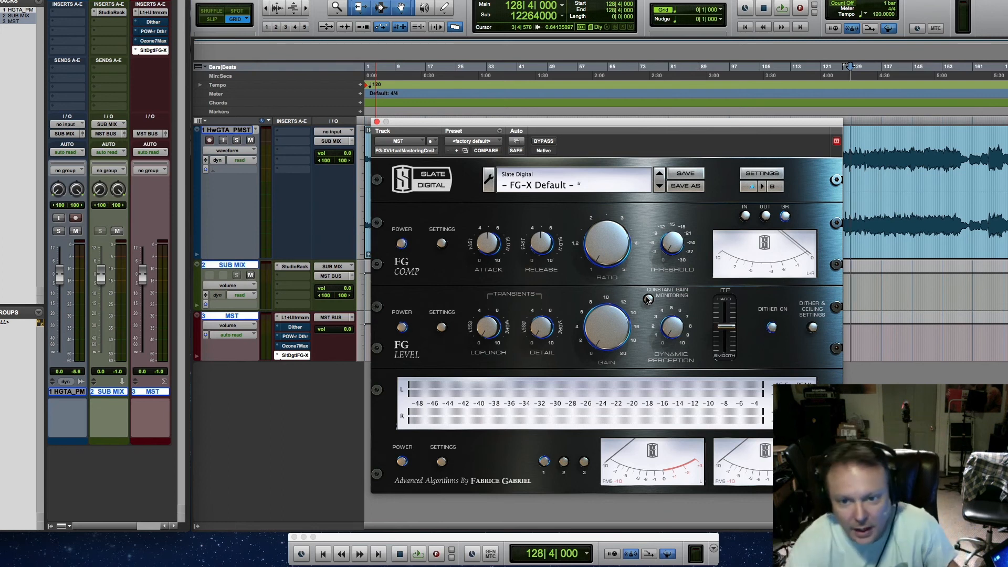
{"action": "mouse_move", "coordinate": [493, 196]}
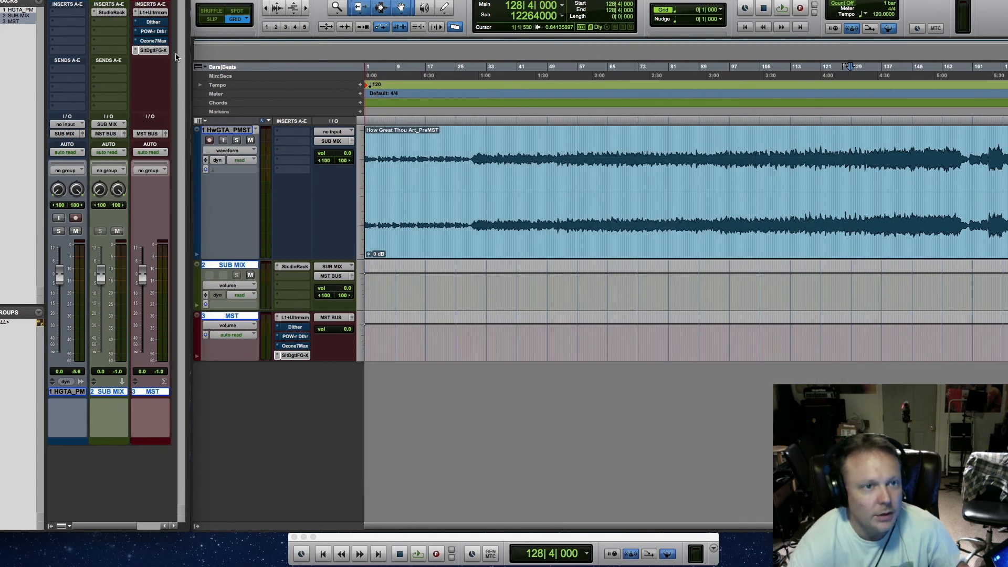
{"action": "left_click", "coordinate": [152, 50]}
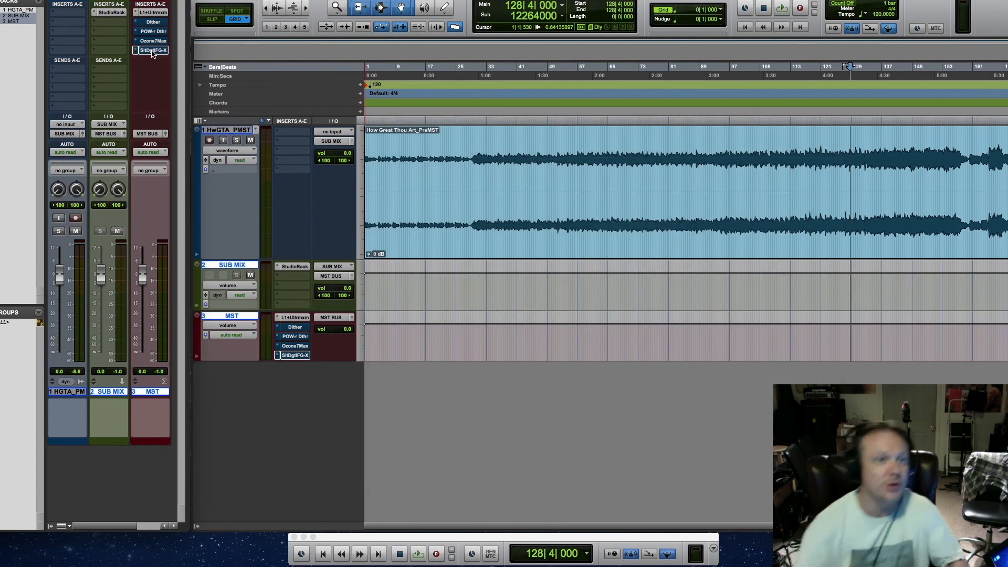